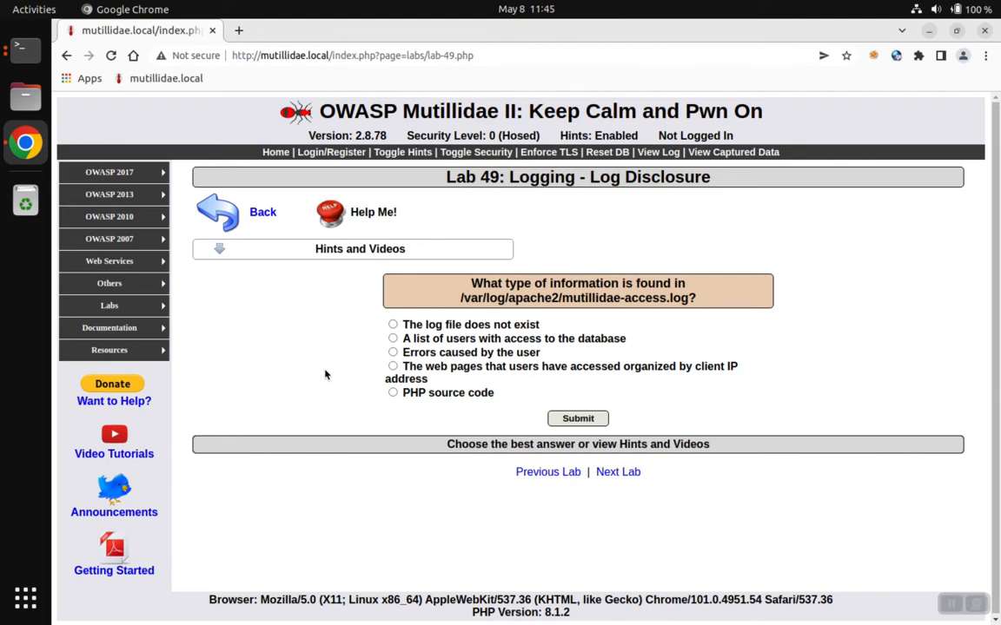
mouse_move(462, 320)
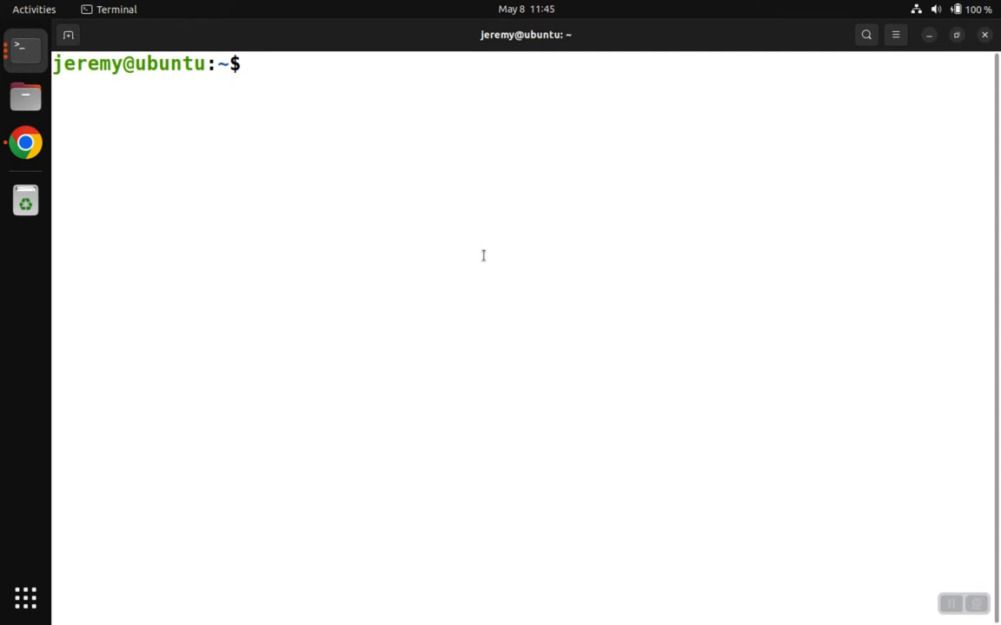
Step: Run tail /var/log/apache2/mutillidae-access.log, then recall it prefixed with sudo
text(tail)
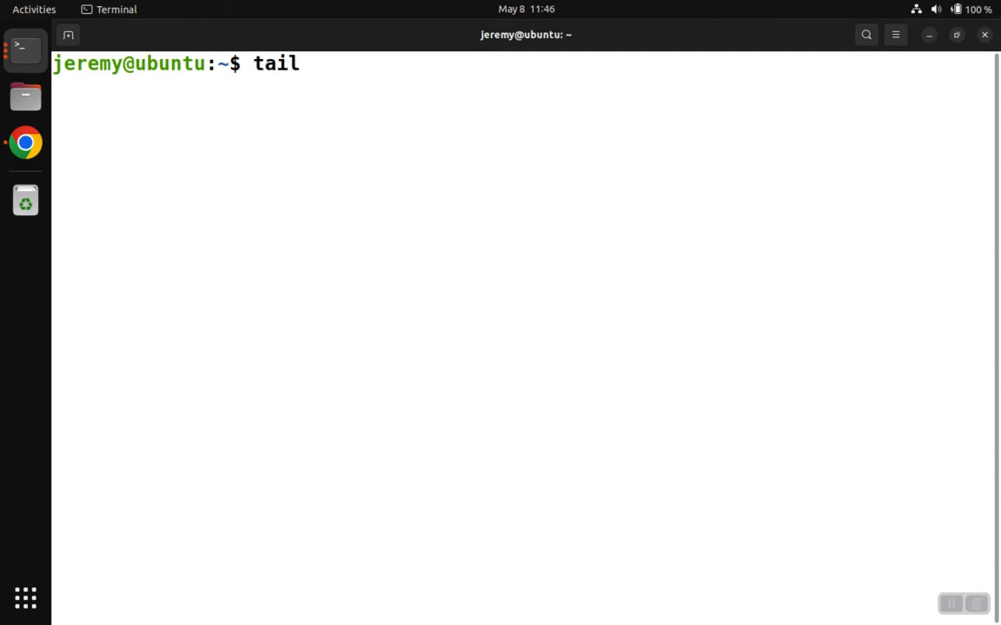
text(/var/log/apache2/mutillidae-access.log)
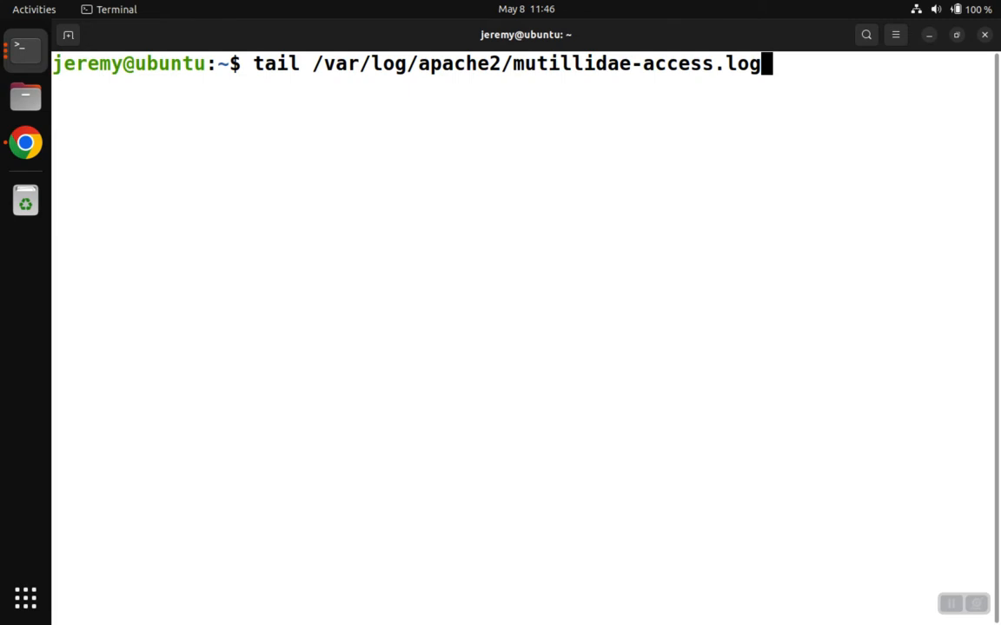
key(Return)
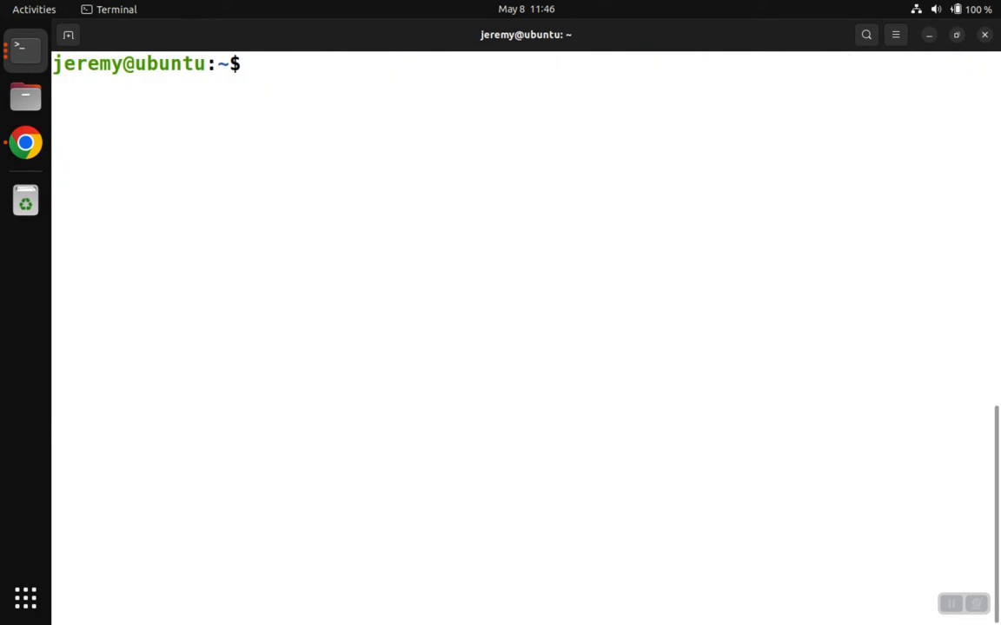
text(tail /var/log/apache2/mutillidae-access.log)
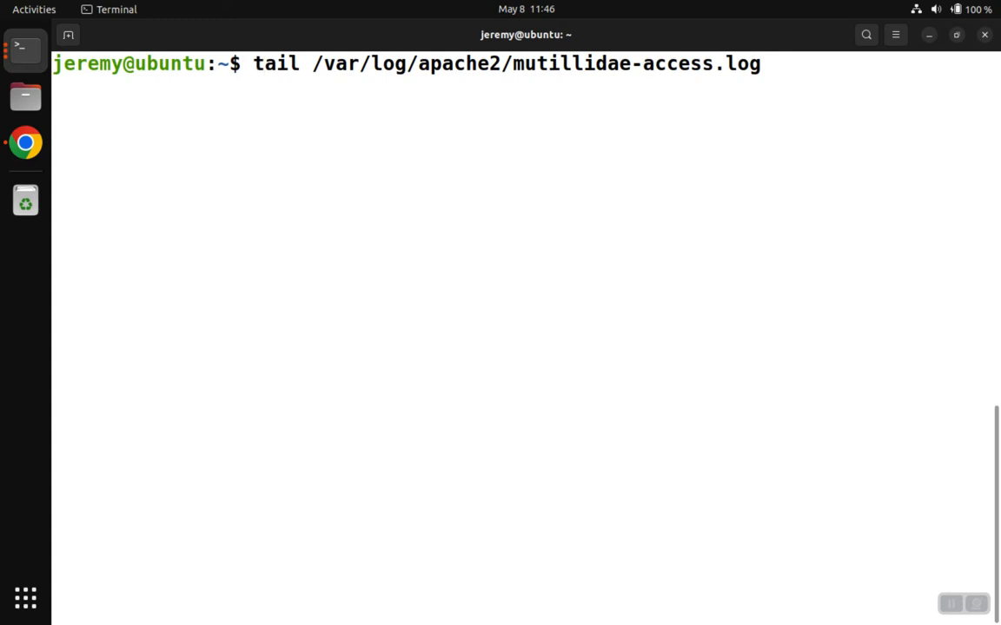
text(sudo)
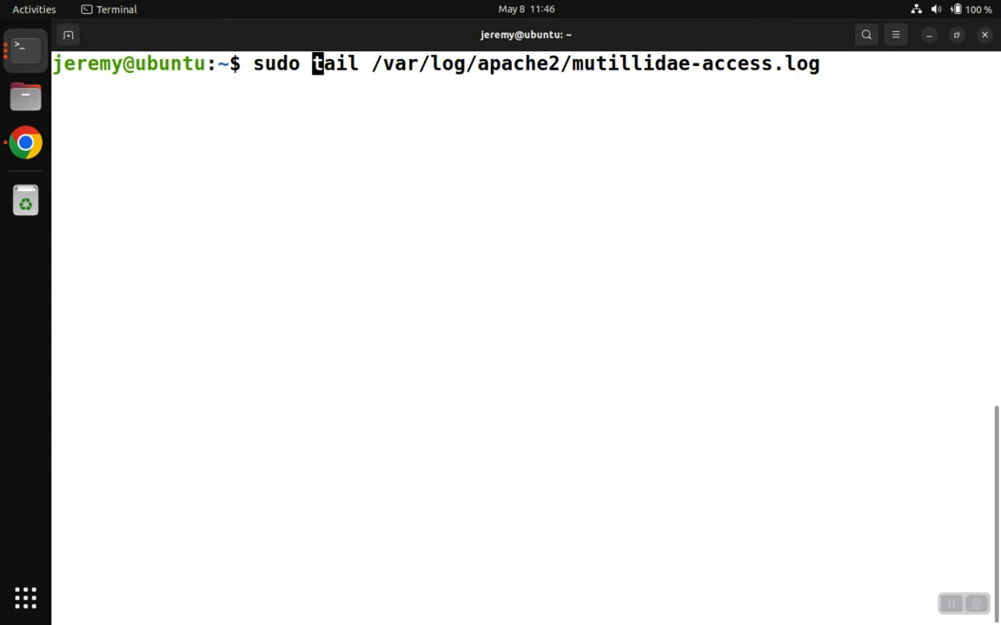
Step: Execute the sudo tail command and submit the password to show the latest log entries
key(Return)
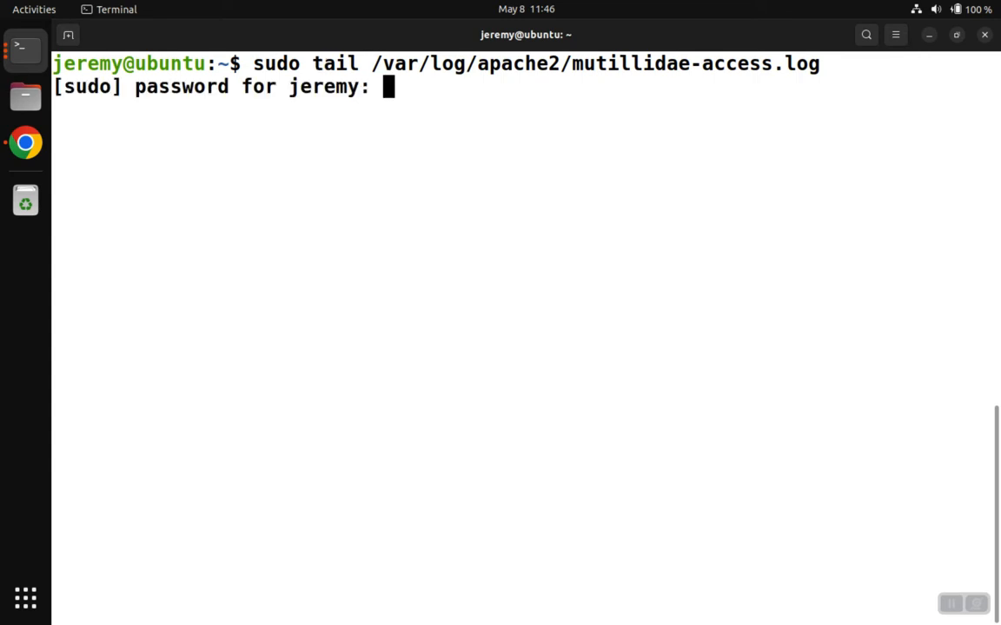
key(Return)
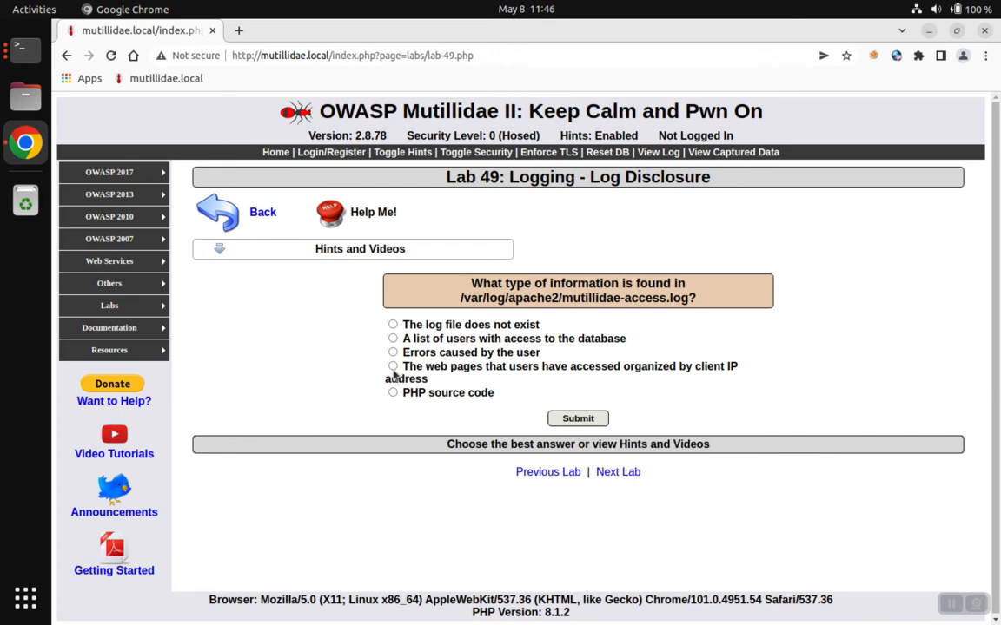
Step: Submit 'The web pages that users have accessed organized by client IP address' and get Correct
click(393, 365)
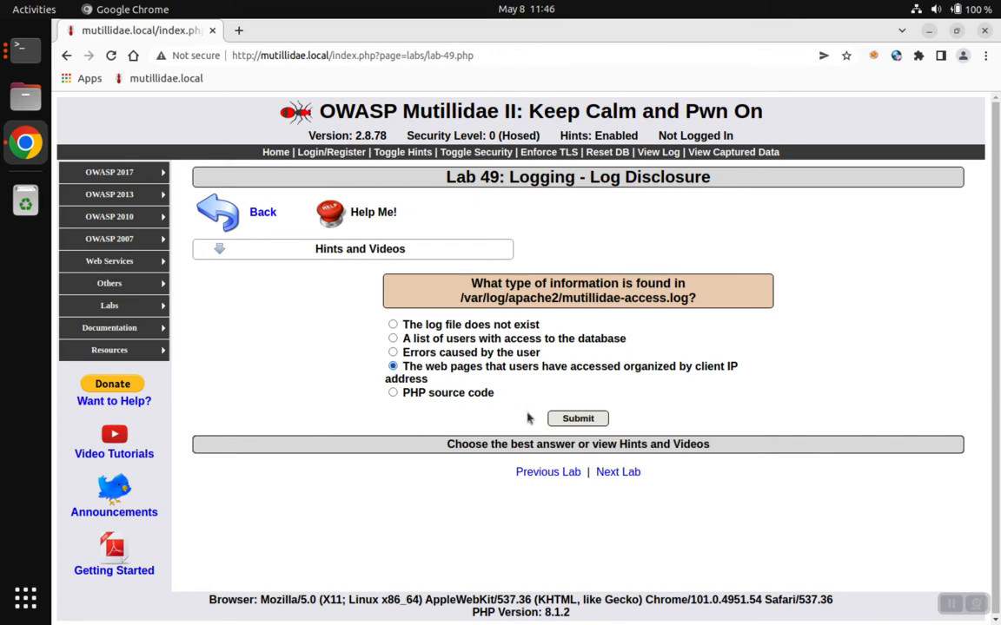
mouse_move(577, 417)
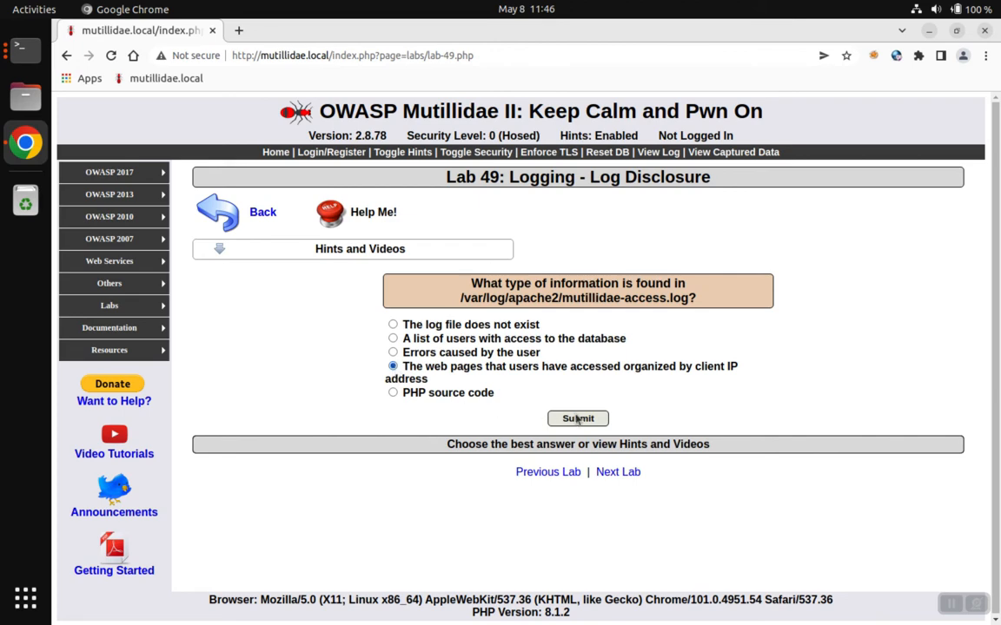
click(577, 419)
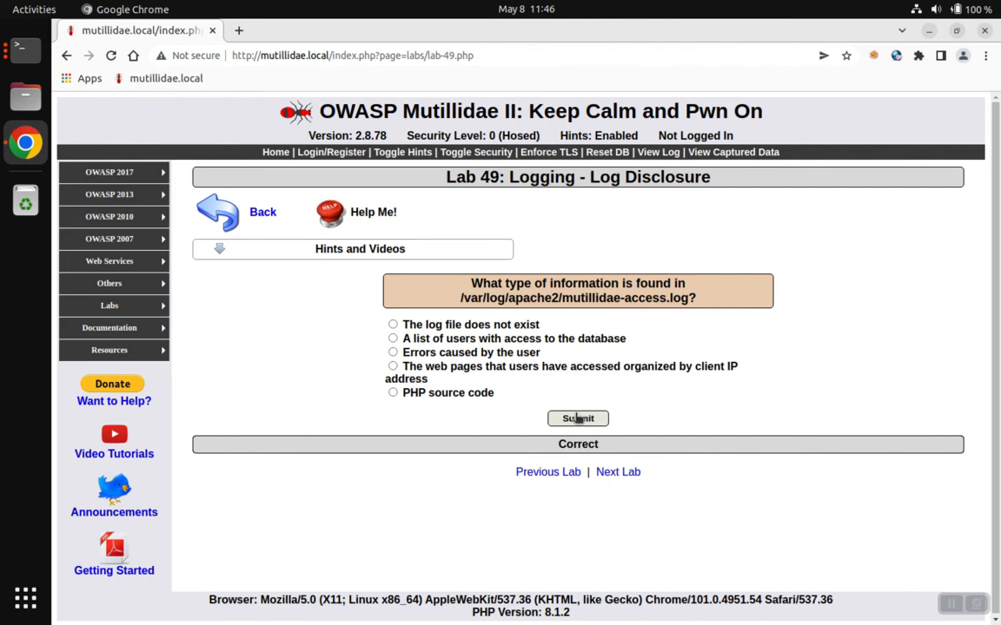